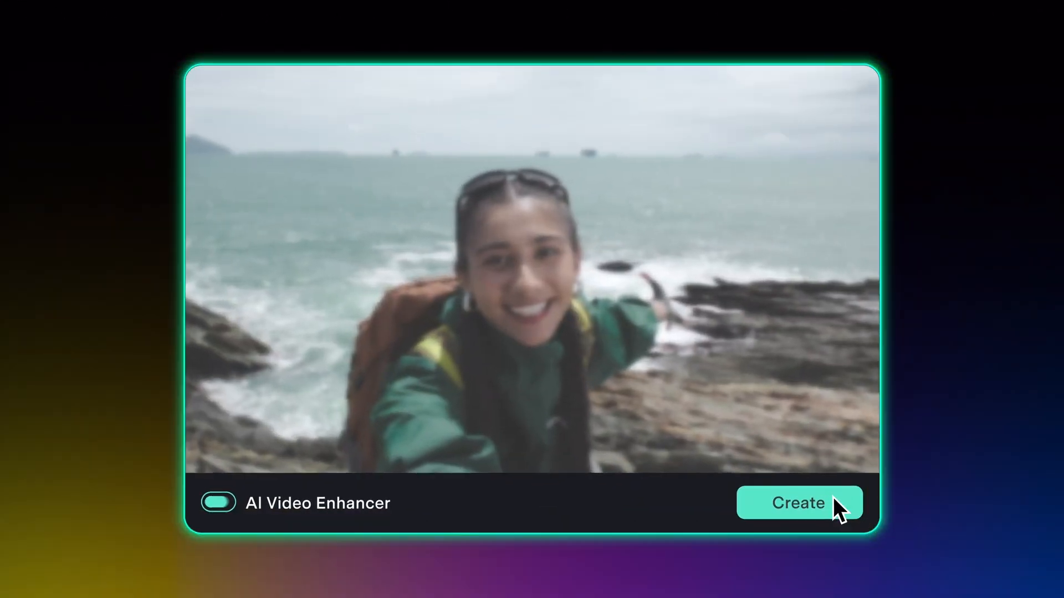
Scroll the AI Vocal Remover page through its vocal separation and dubbing sections.
{"action": "left_click", "coordinate": [798, 502]}
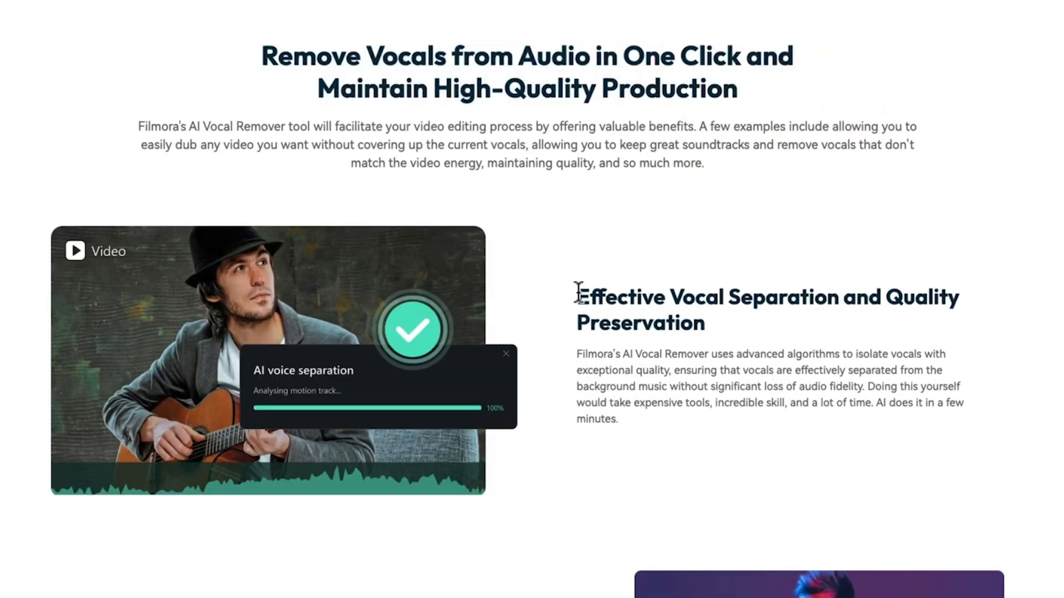
{"action": "mouse_move", "coordinate": [337, 405]}
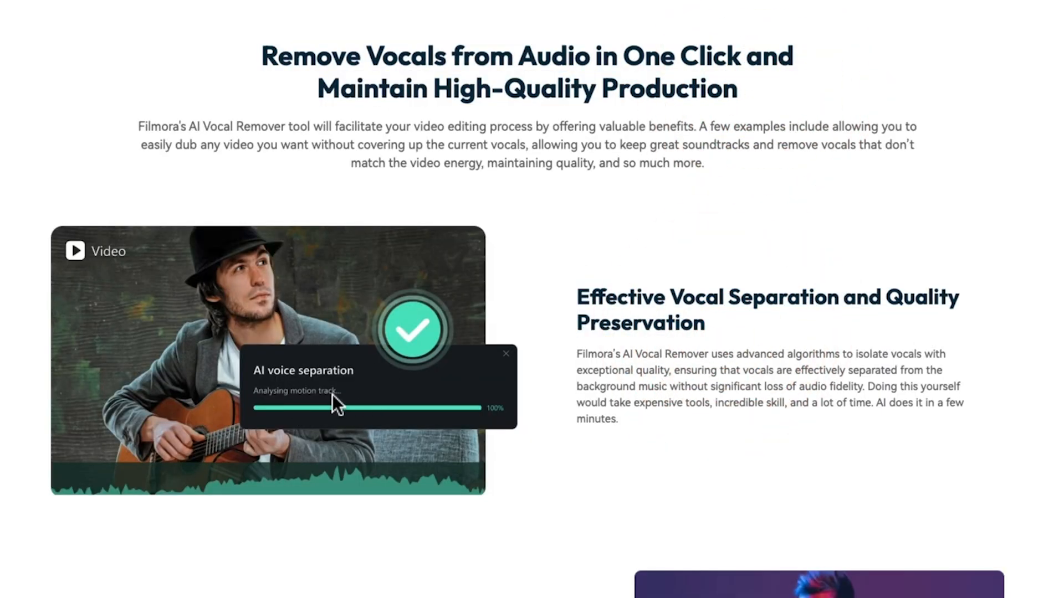
{"action": "scroll", "scroll_direction": "down", "scroll_amount": 3}
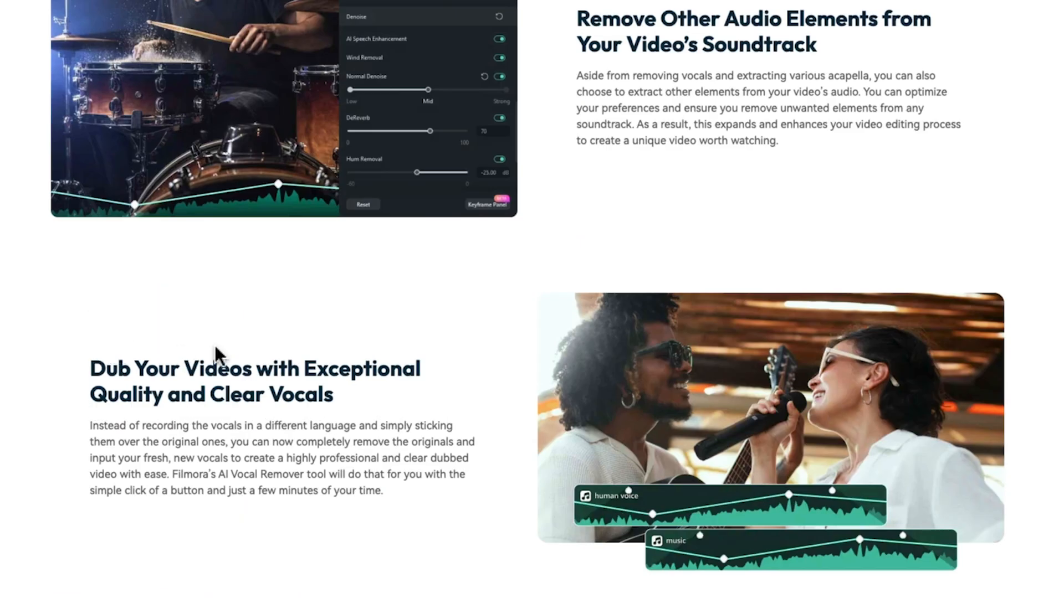
{"action": "mouse_move", "coordinate": [814, 580]}
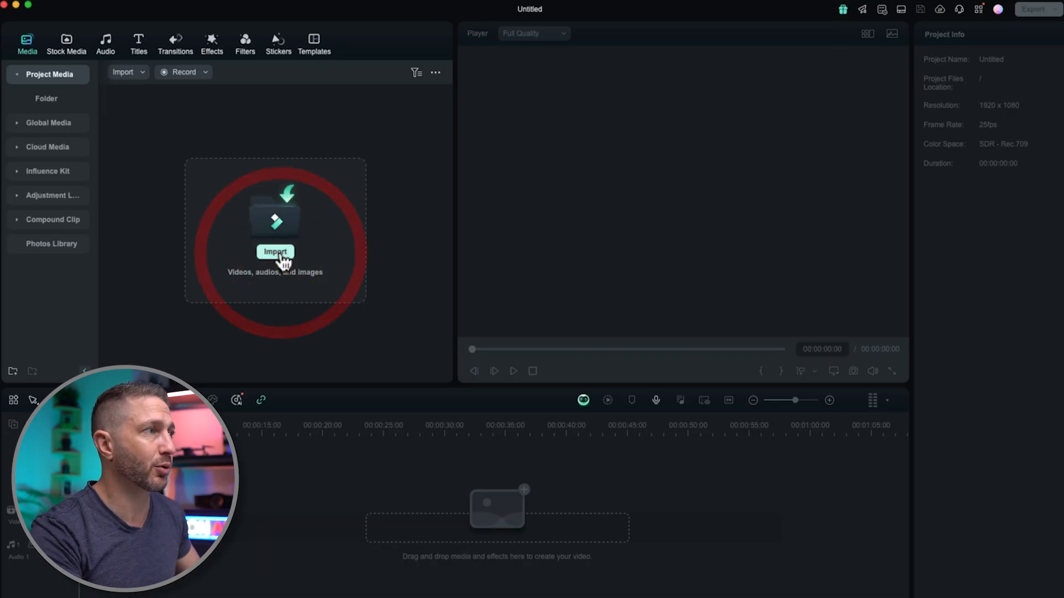
Import Clip0005 into the new project and play it on the timeline.
{"action": "left_click", "coordinate": [275, 252]}
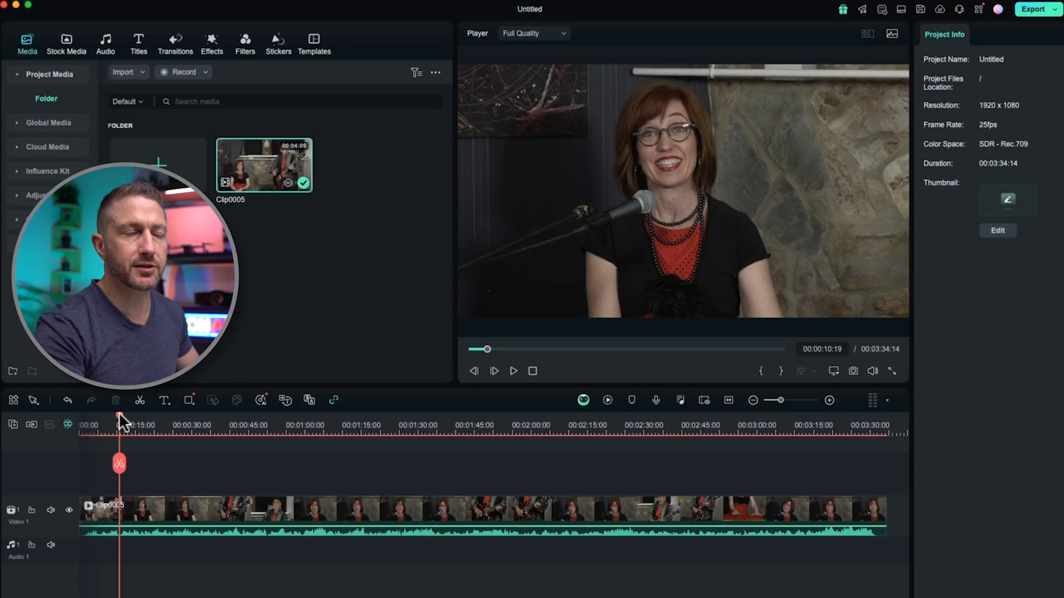
{"action": "left_click", "coordinate": [514, 371]}
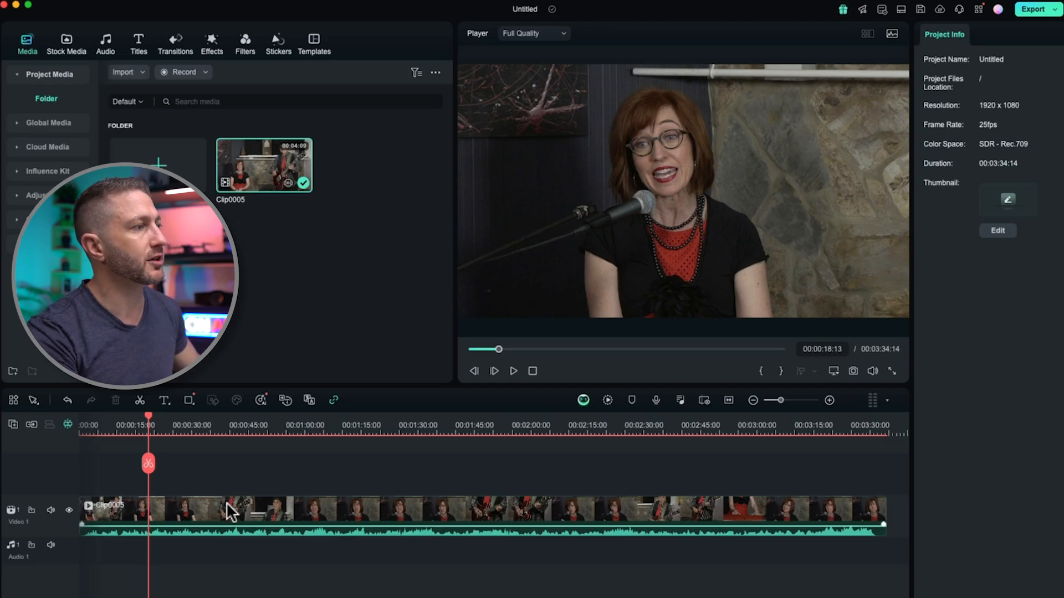
Run AI Vocal Remover on Clip0005 to create Voice_Clip0005 and Background_Clip0005 tracks.
{"action": "right_click", "coordinate": [230, 512]}
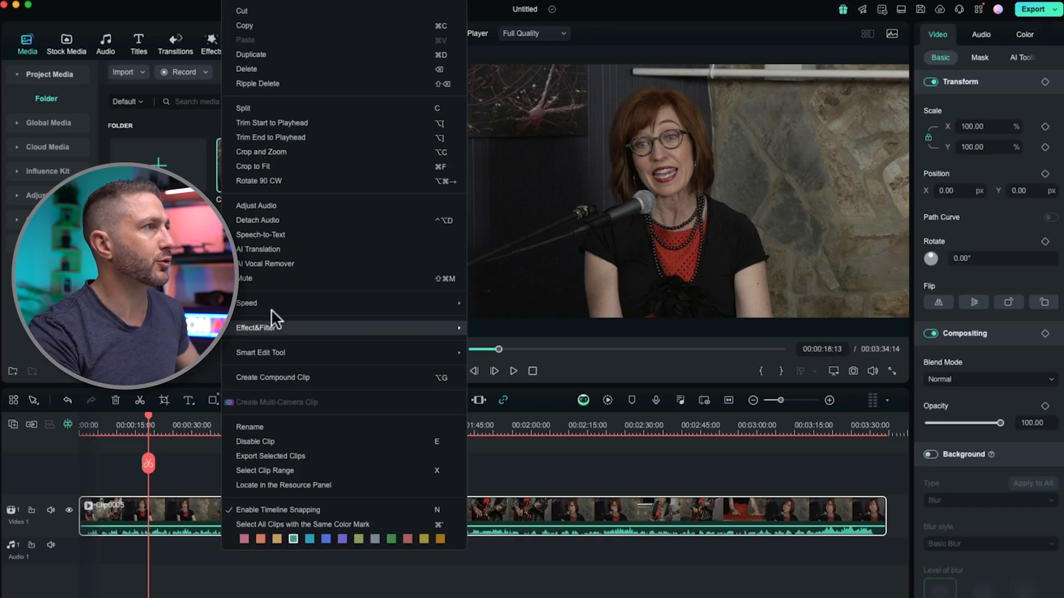
{"action": "mouse_move", "coordinate": [285, 264]}
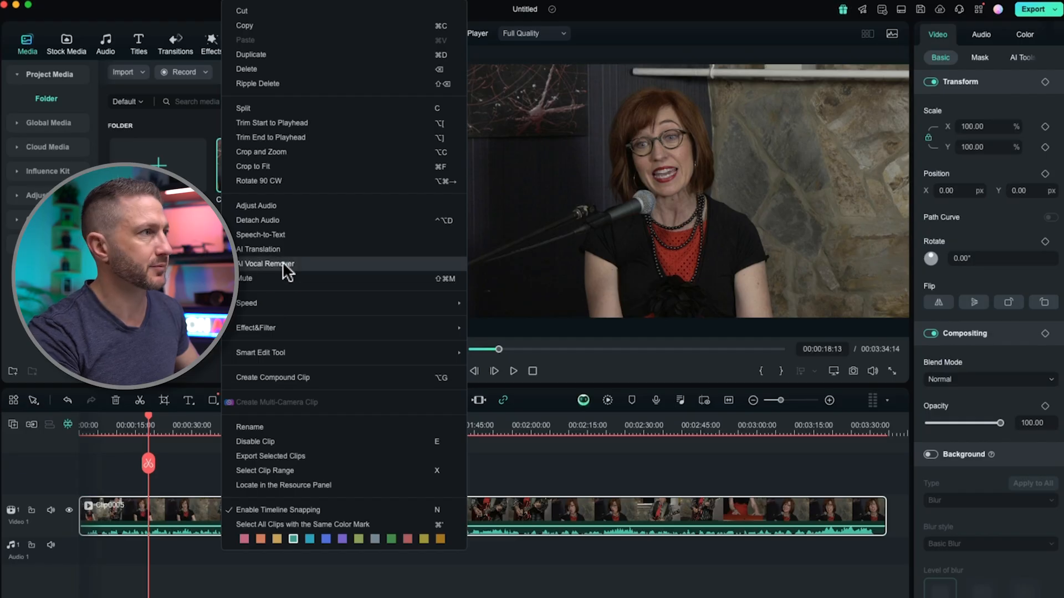
{"action": "left_click", "coordinate": [265, 264]}
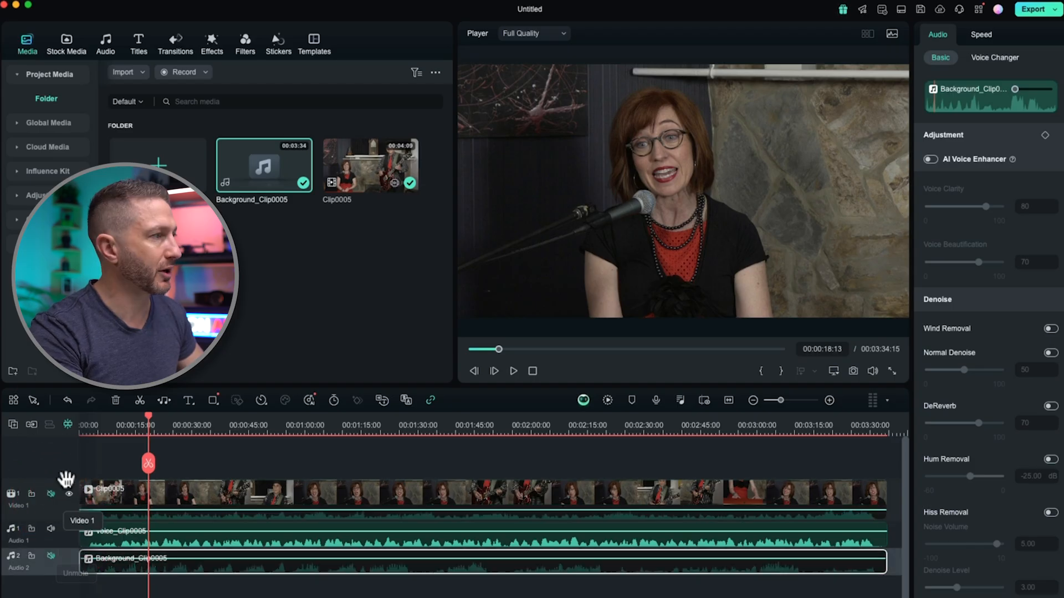
Mute Audio 1 and Audio 2 in turn to hear voice and background separately.
{"action": "left_click", "coordinate": [514, 371]}
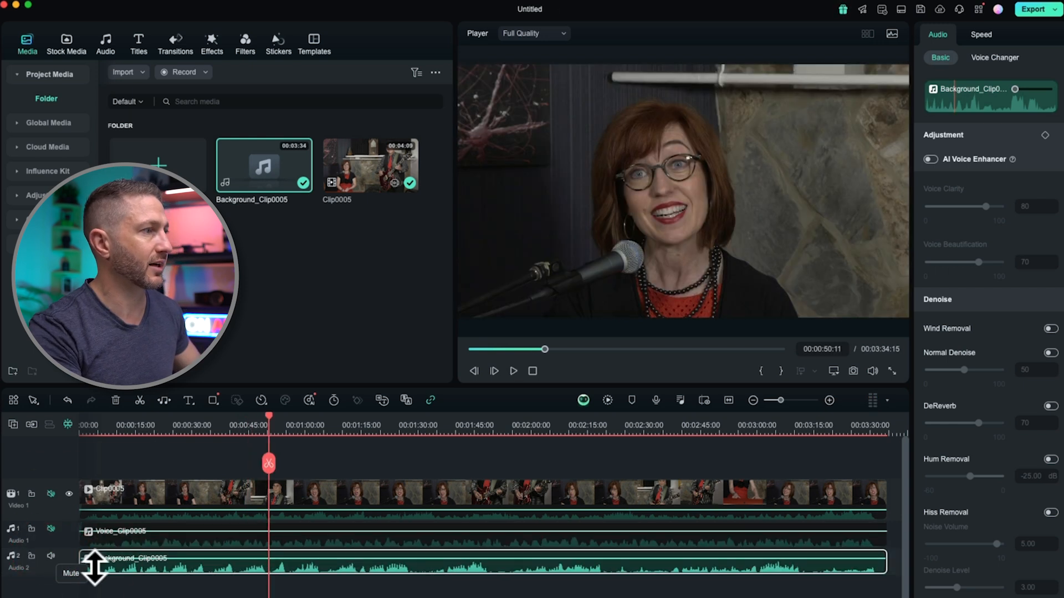
{"action": "left_click", "coordinate": [513, 371]}
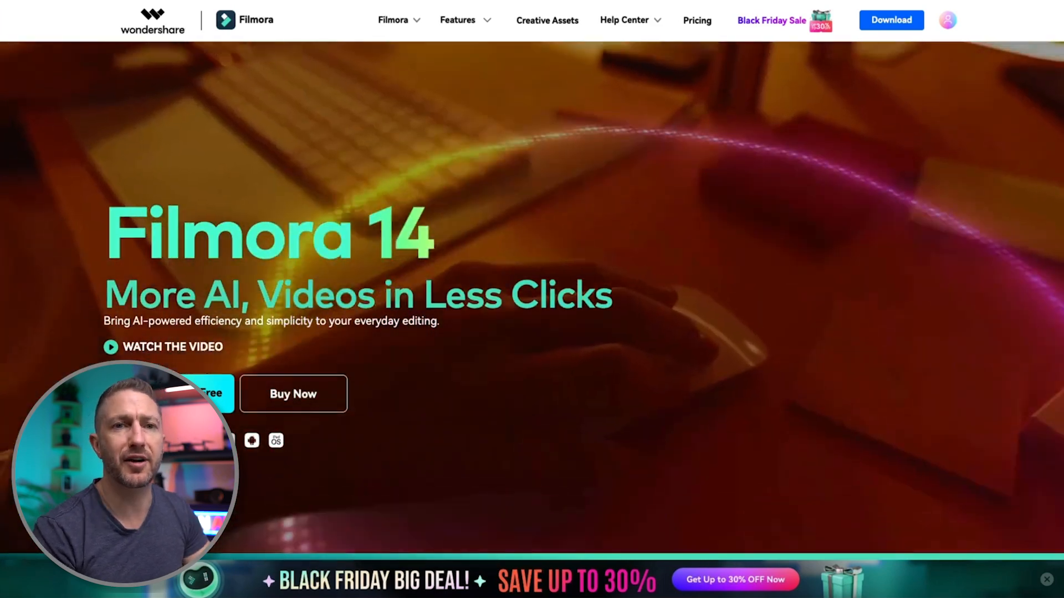
Close the AI Audio Denoise demo and scroll the Text To Speech and Filmora 14 pages.
{"action": "scroll", "scroll_direction": "down", "scroll_amount": 3}
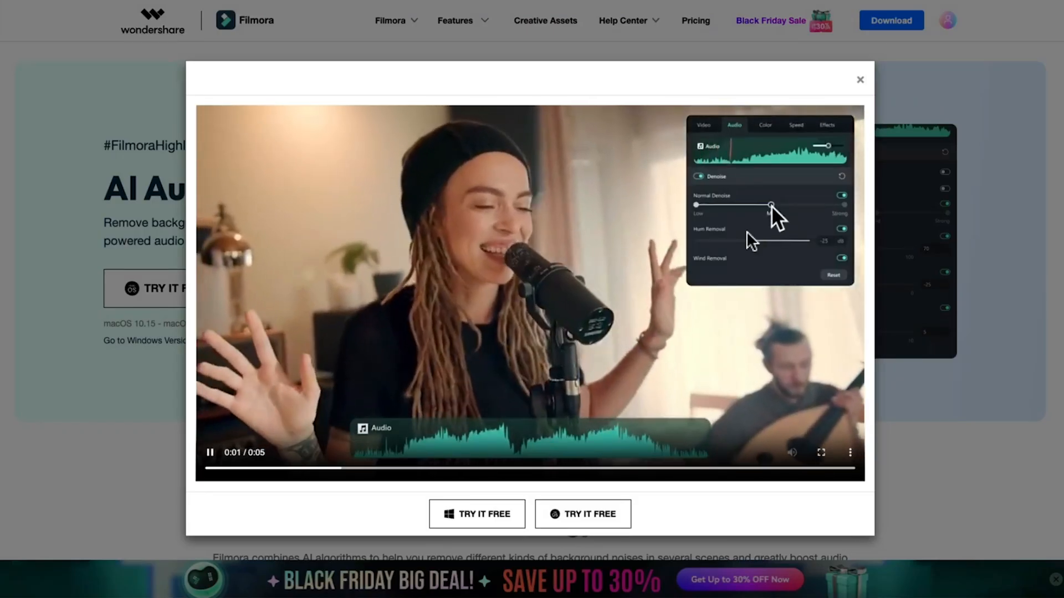
{"action": "left_click", "coordinate": [859, 79]}
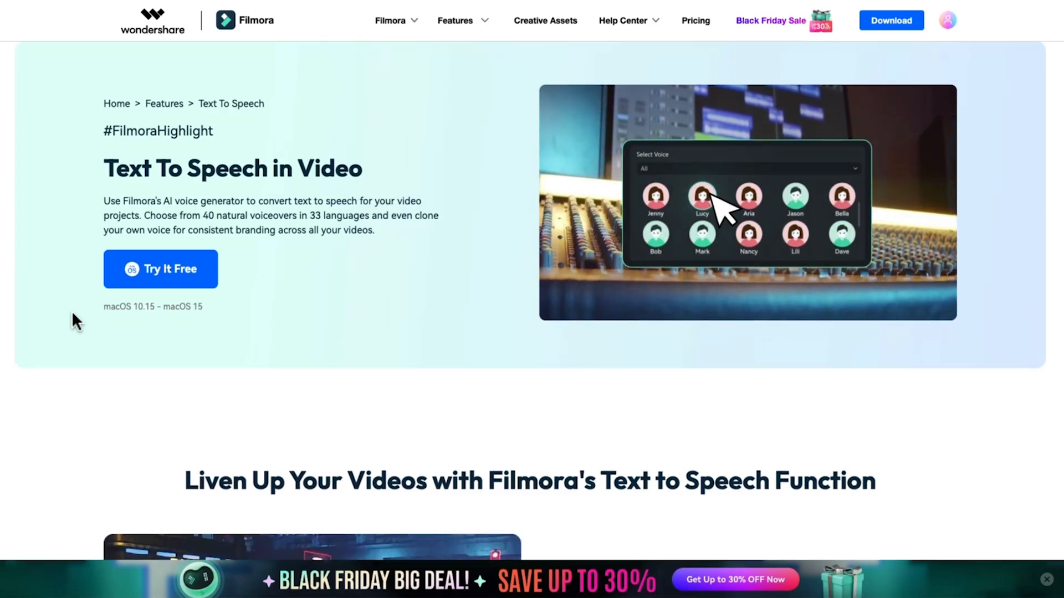
{"action": "scroll", "scroll_direction": "down", "scroll_amount": 3}
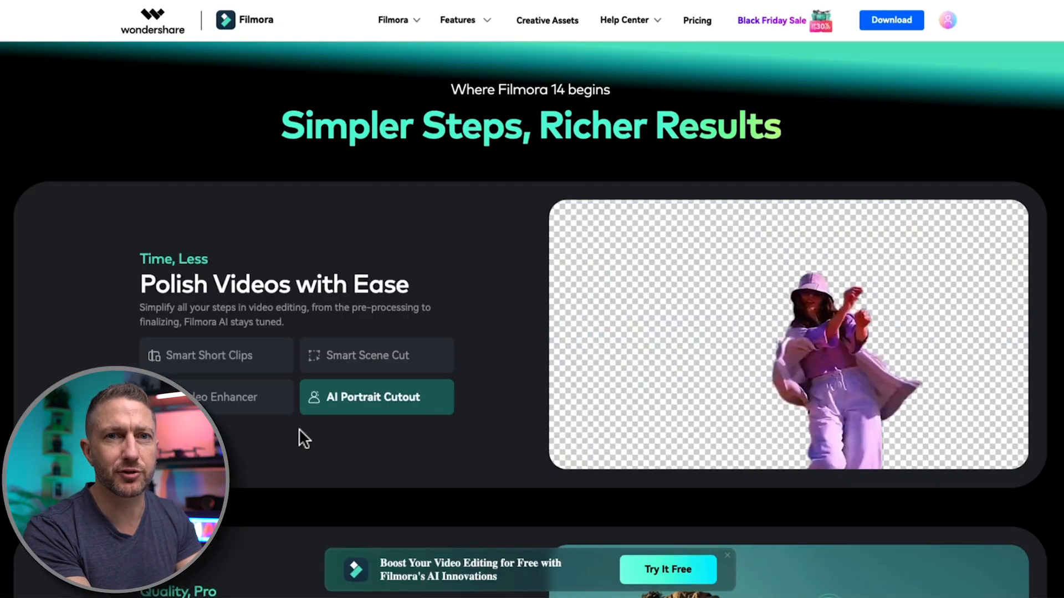
{"action": "scroll", "scroll_direction": "down", "scroll_amount": 3}
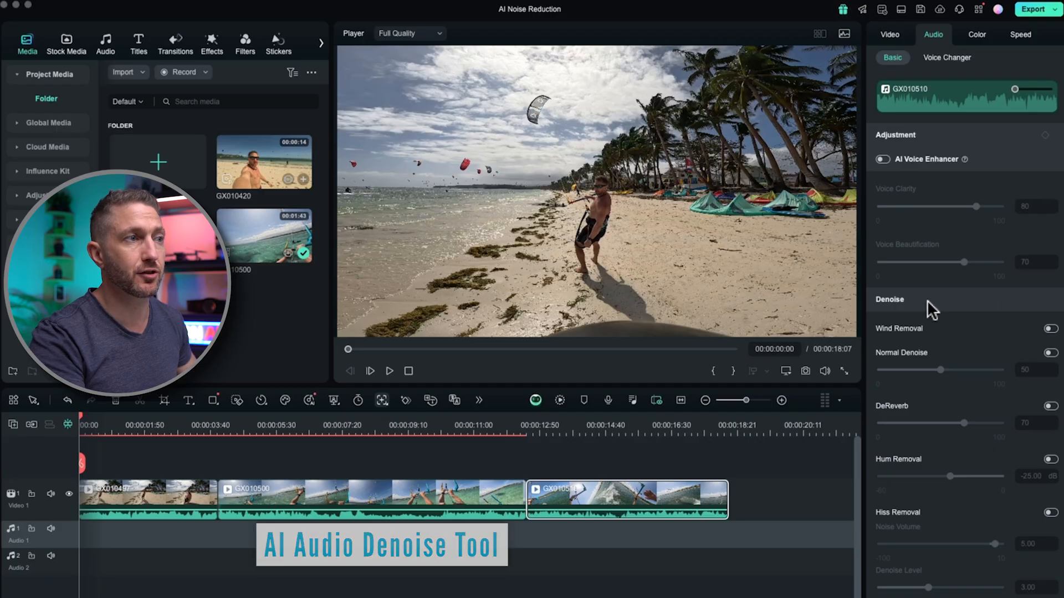
{"action": "mouse_move", "coordinate": [964, 363]}
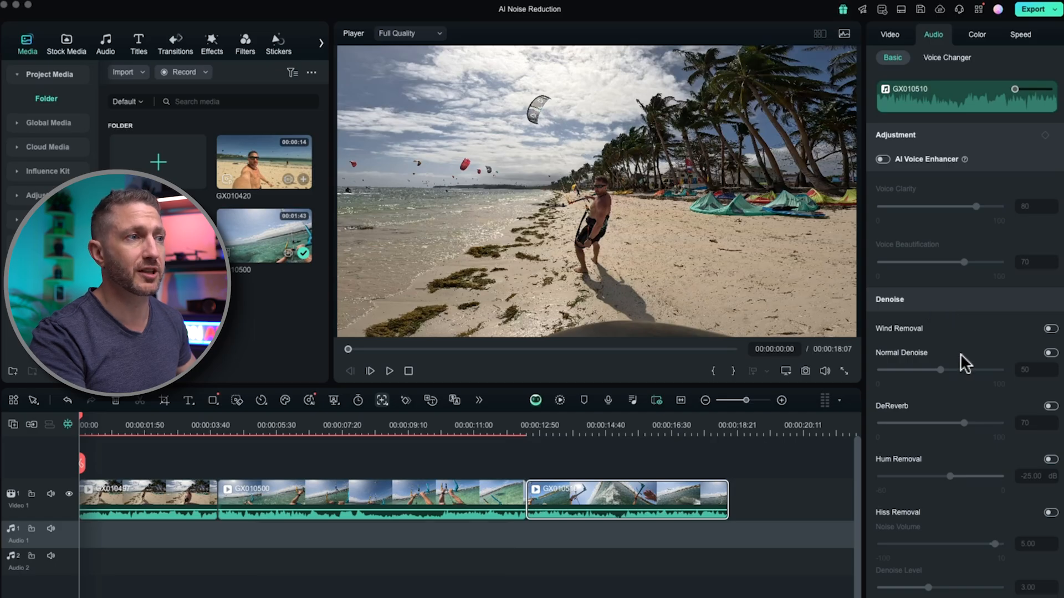
{"action": "mouse_move", "coordinate": [955, 459]}
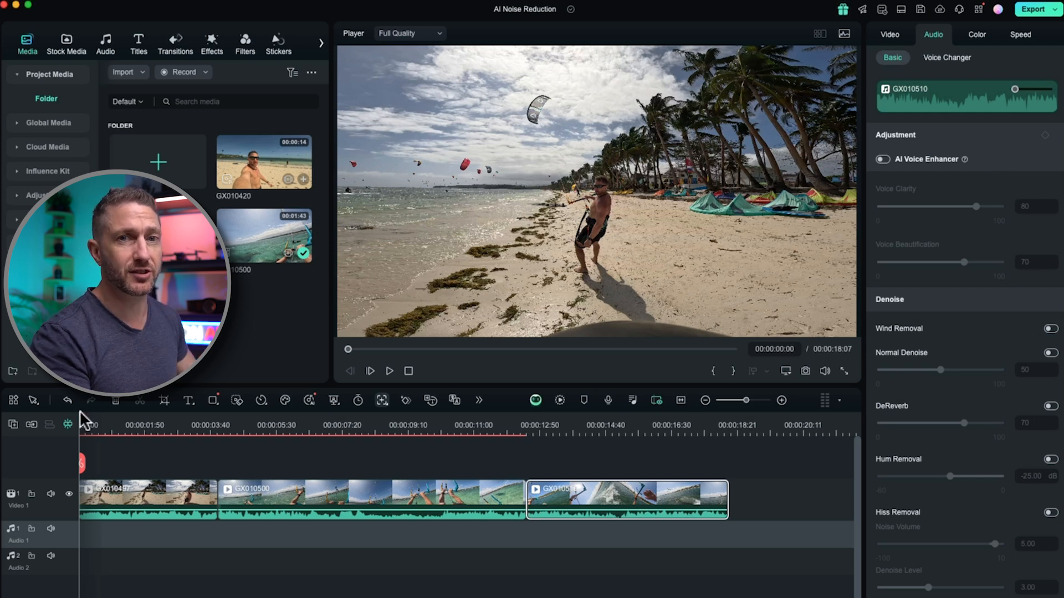
{"action": "left_click", "coordinate": [390, 371]}
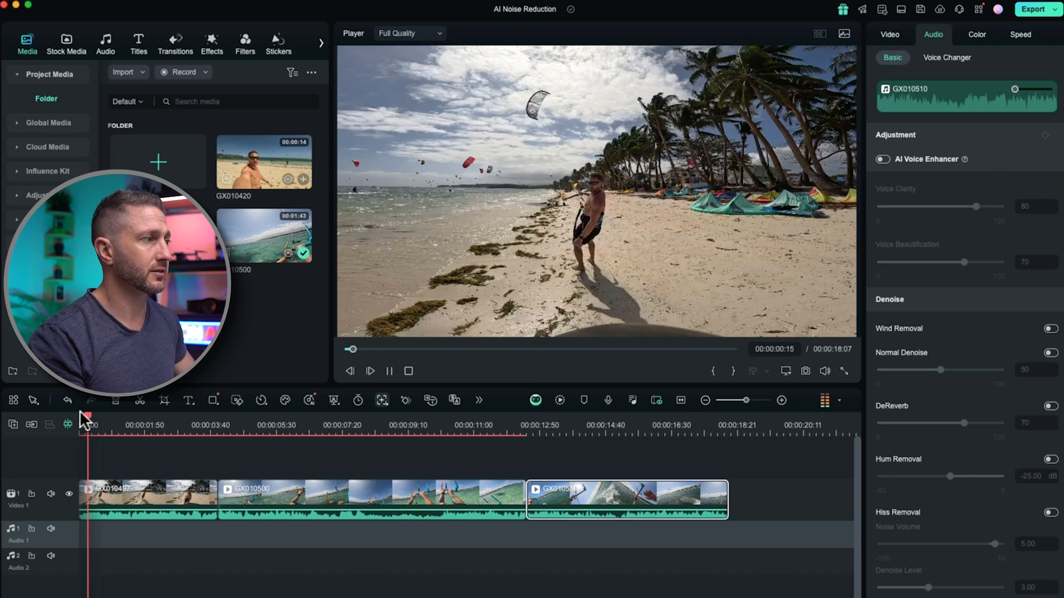
{"action": "left_click", "coordinate": [159, 416]}
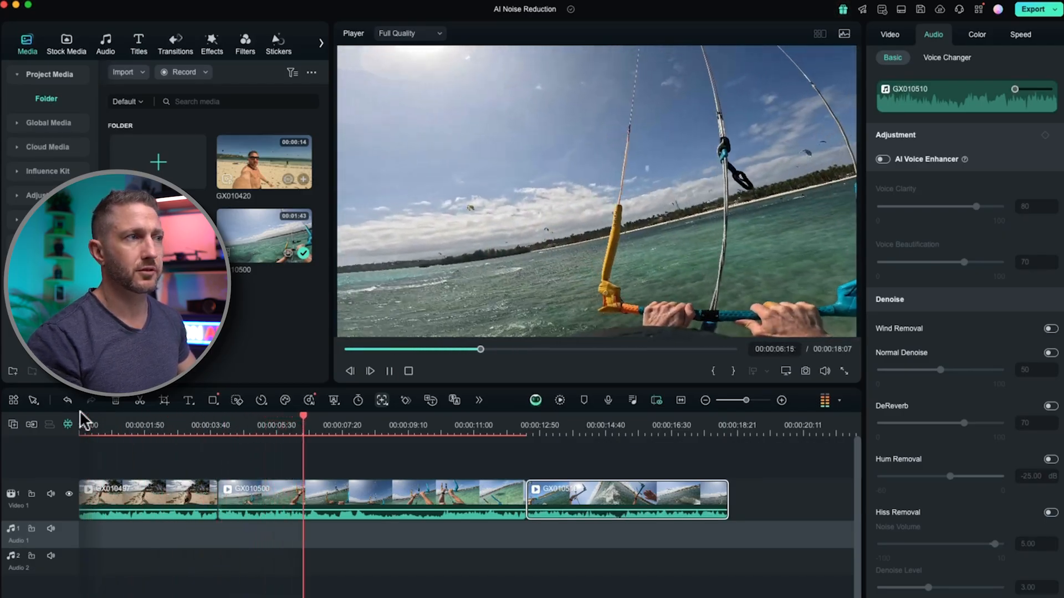
{"action": "left_click", "coordinate": [389, 371]}
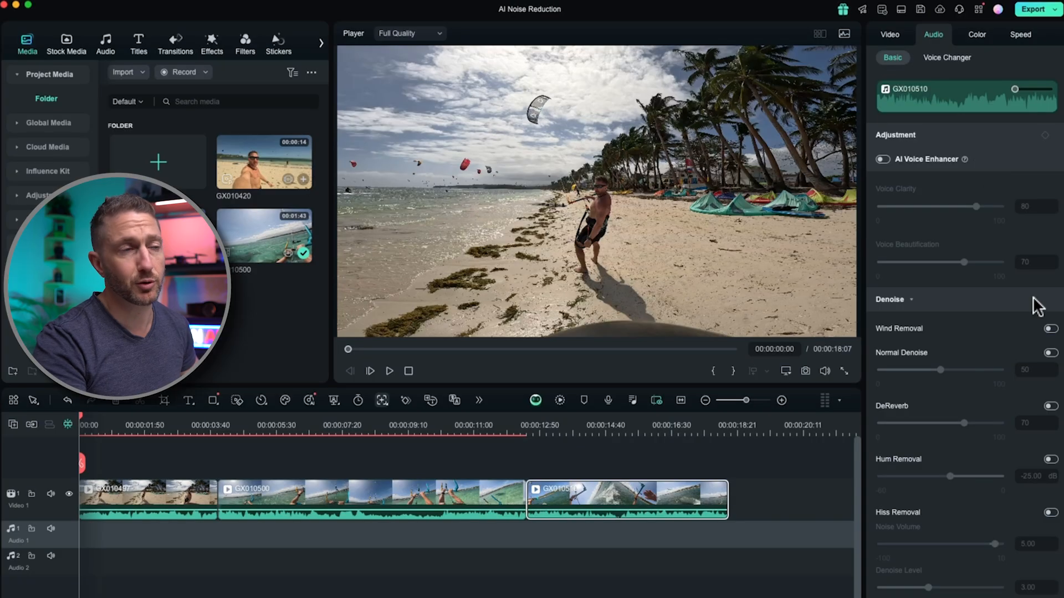
Enable Wind Removal, Normal Denoise and AI Voice Enhancer on GX010497, then preview.
{"action": "left_click", "coordinate": [1049, 328]}
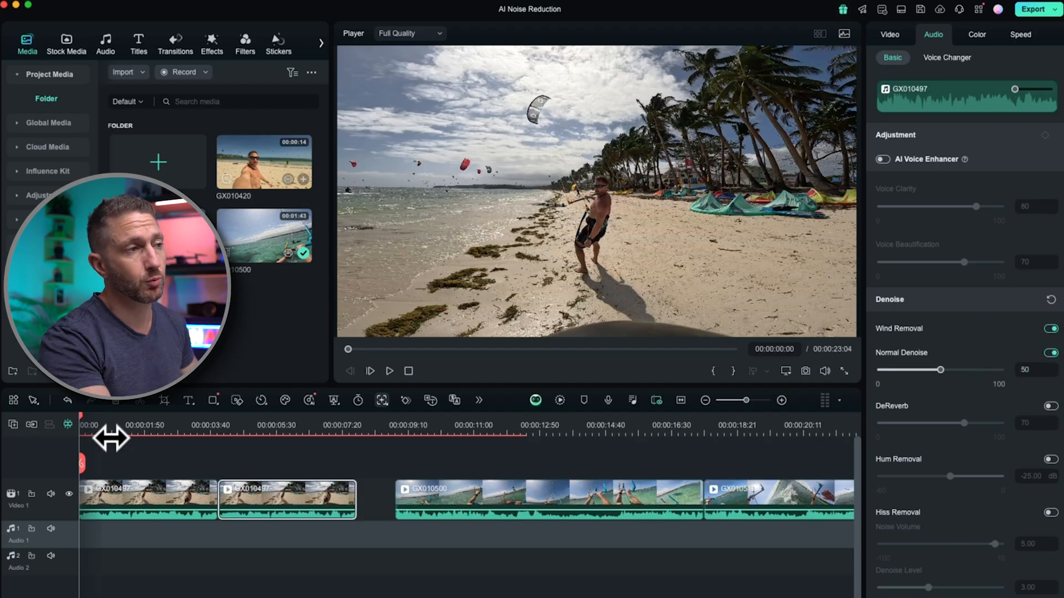
{"action": "left_click", "coordinate": [389, 371]}
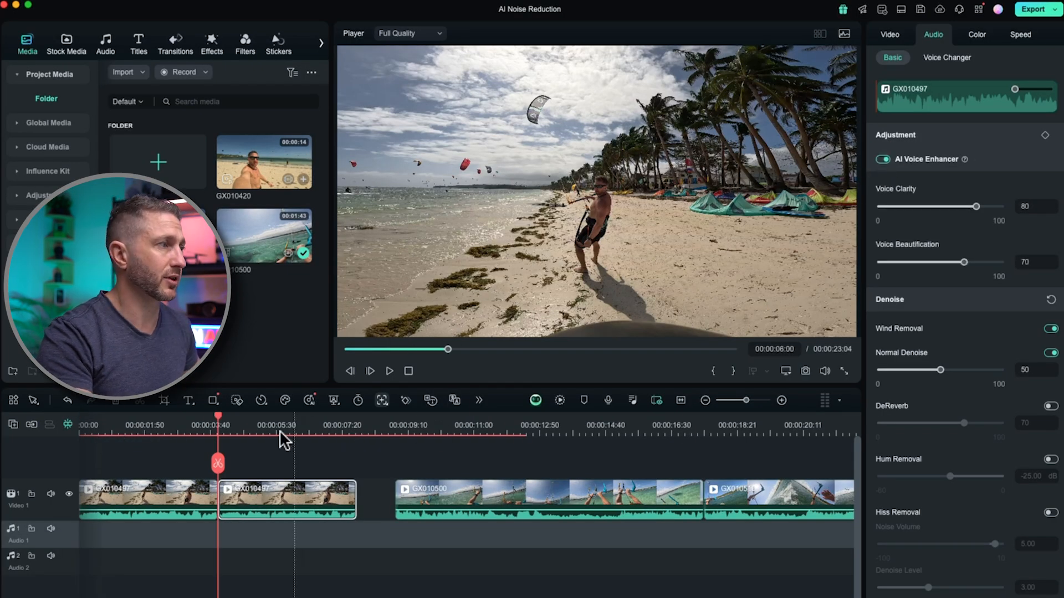
{"action": "left_click", "coordinate": [389, 371]}
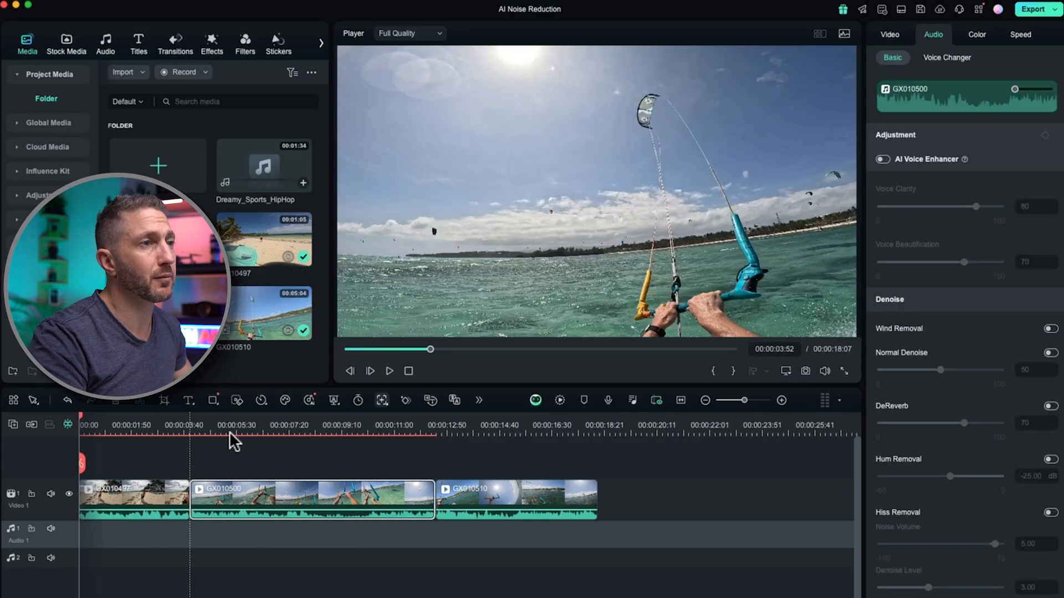
{"action": "left_click", "coordinate": [1049, 328]}
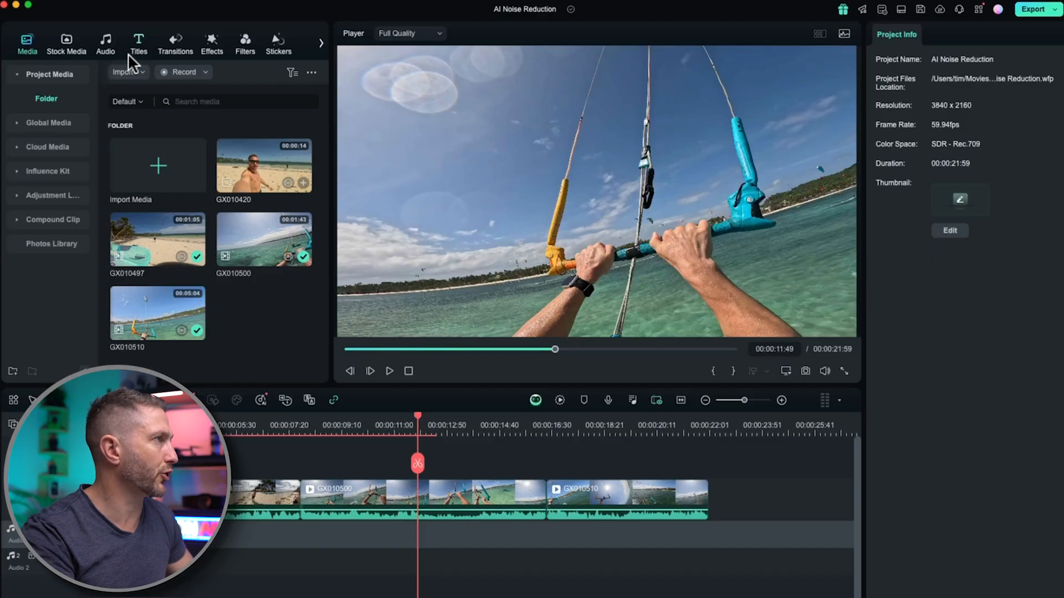
{"action": "left_click", "coordinate": [105, 42]}
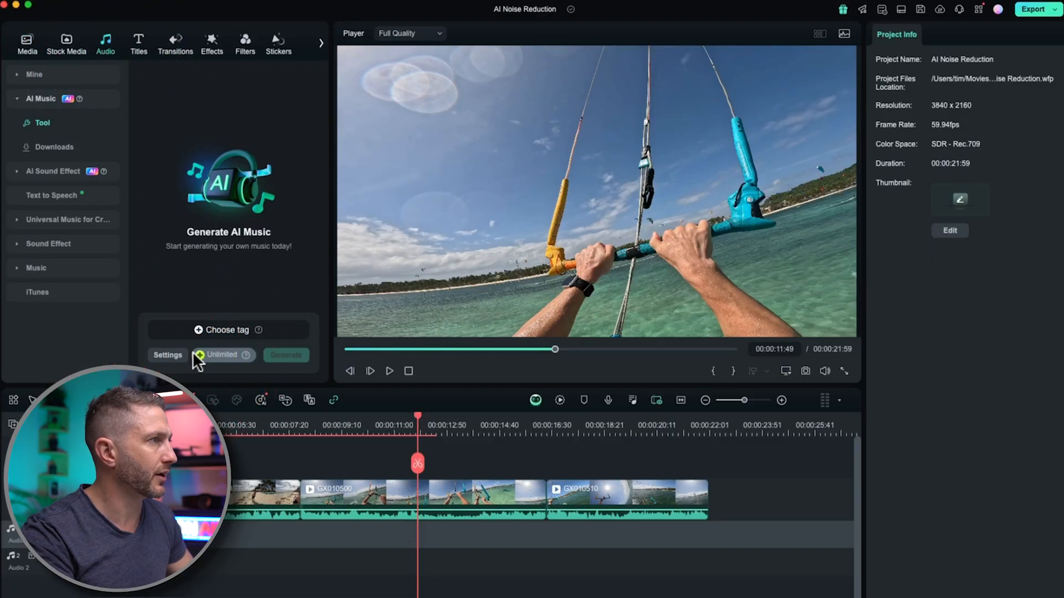
Tag AI Music with Dreamy mood, Sports theme and HipHop genre, then generate.
{"action": "left_click", "coordinate": [226, 329]}
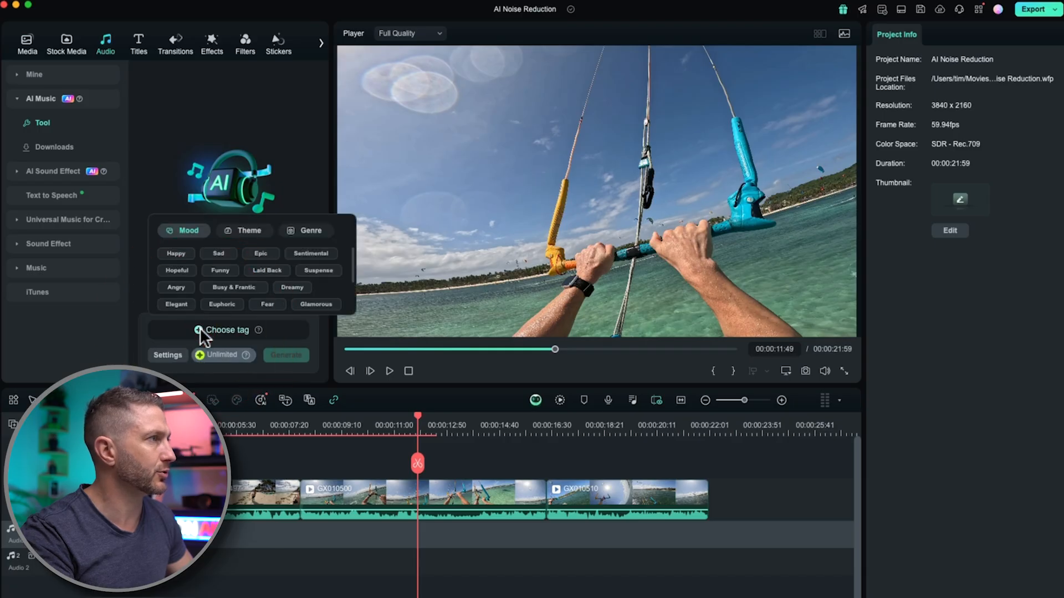
{"action": "left_click", "coordinate": [249, 230]}
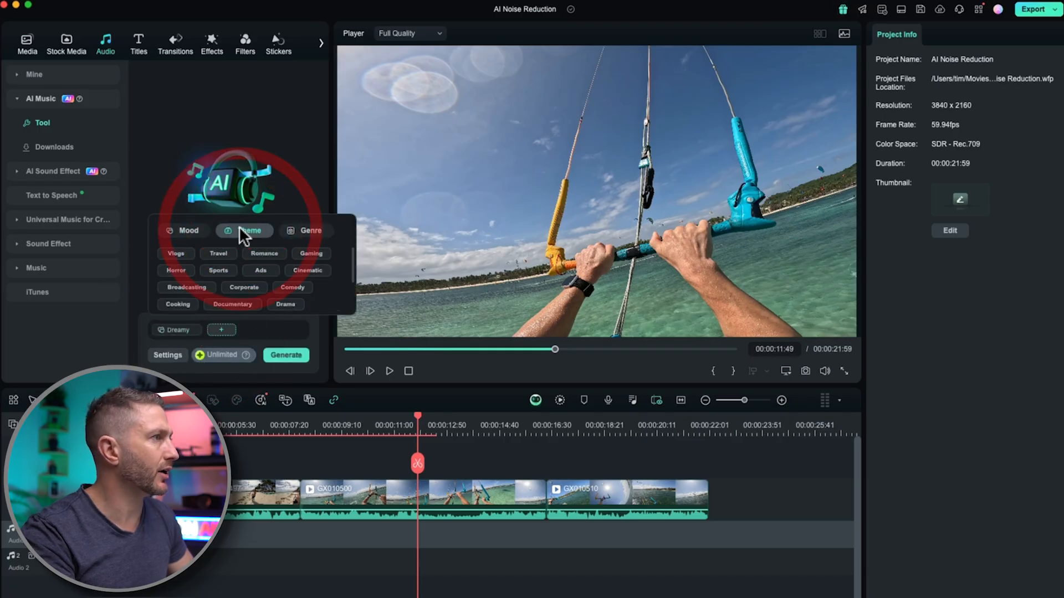
{"action": "left_click", "coordinate": [311, 230]}
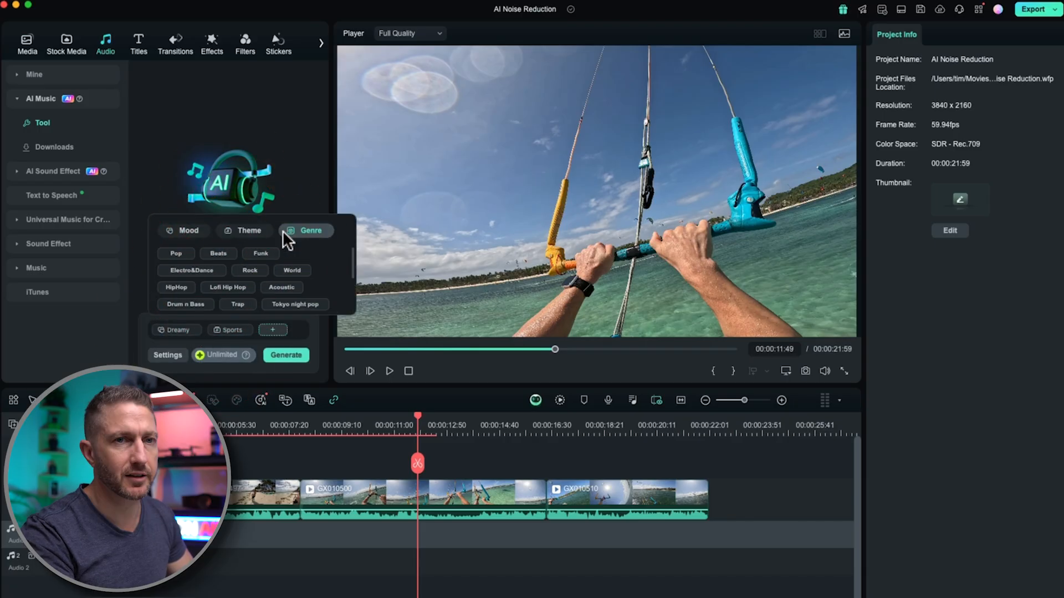
{"action": "left_click", "coordinate": [175, 287]}
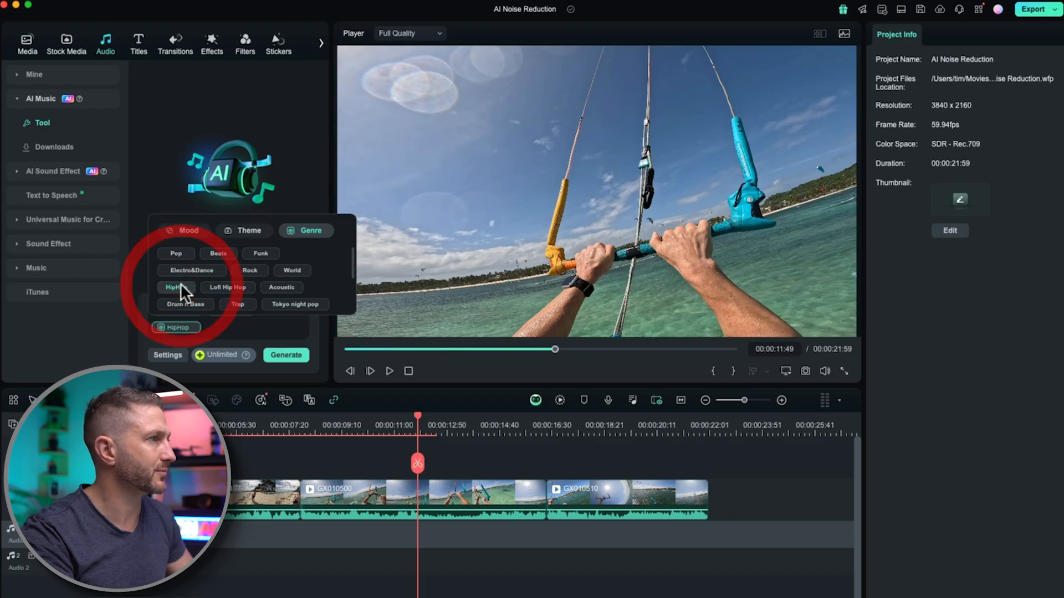
{"action": "left_click", "coordinate": [286, 355]}
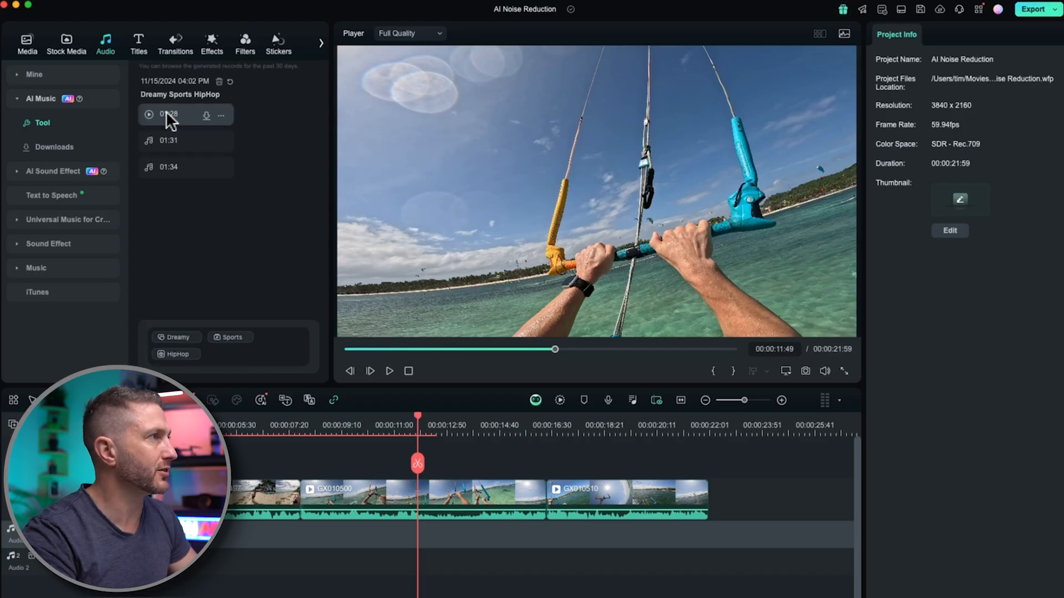
Preview the generated versions and drag the 01:34 track onto Audio 1.
{"action": "left_click", "coordinate": [149, 114]}
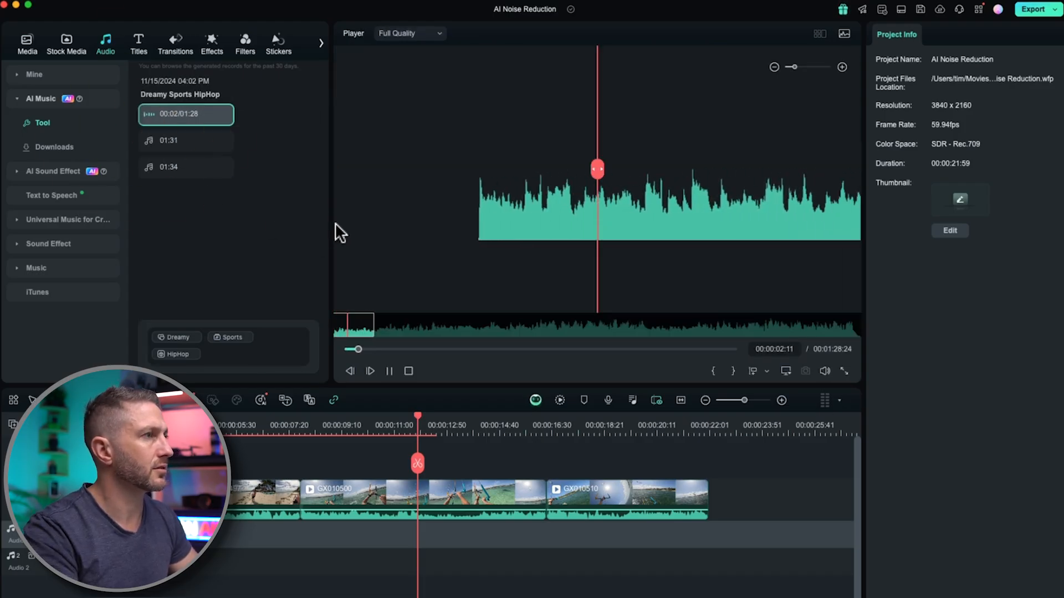
{"action": "left_click", "coordinate": [185, 167]}
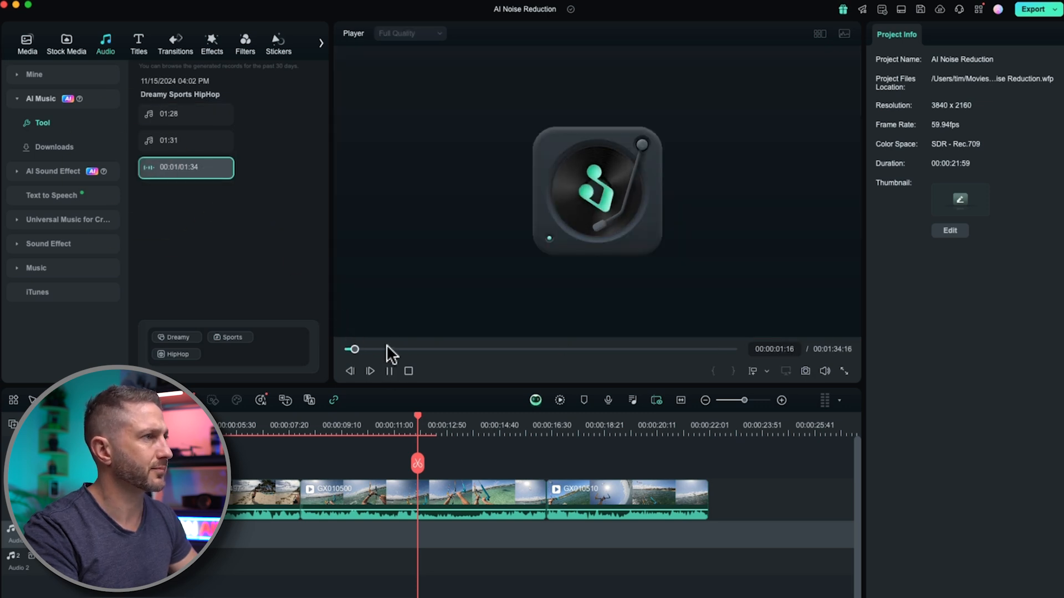
{"action": "left_click_drag", "start_coordinate": [354, 348], "coordinate": [445, 348]}
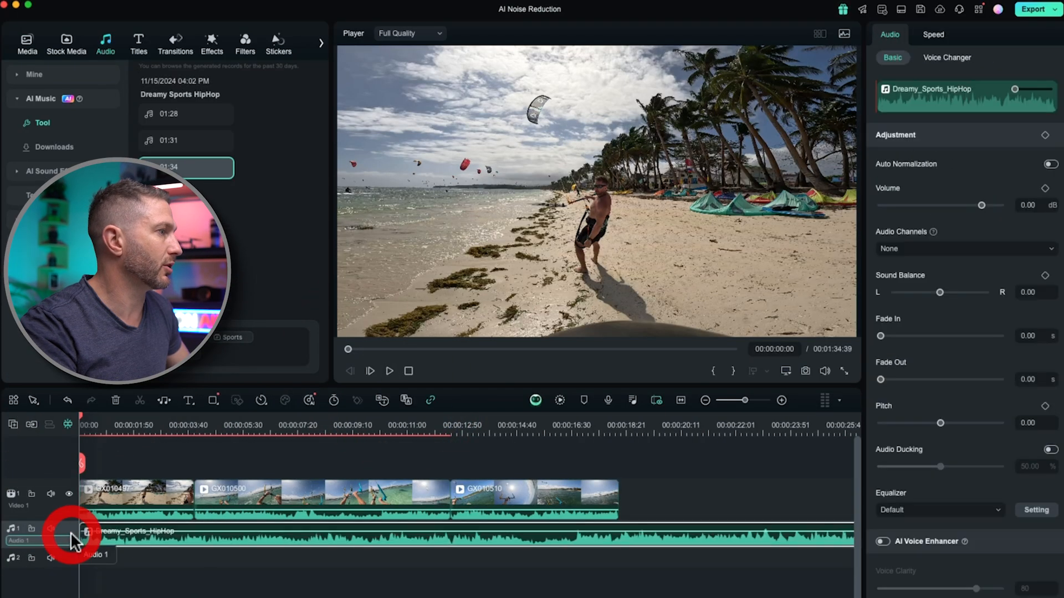
Select the music clip and set its volume to -15 dB with a 0.55 s fade-in.
{"action": "left_click", "coordinate": [196, 425]}
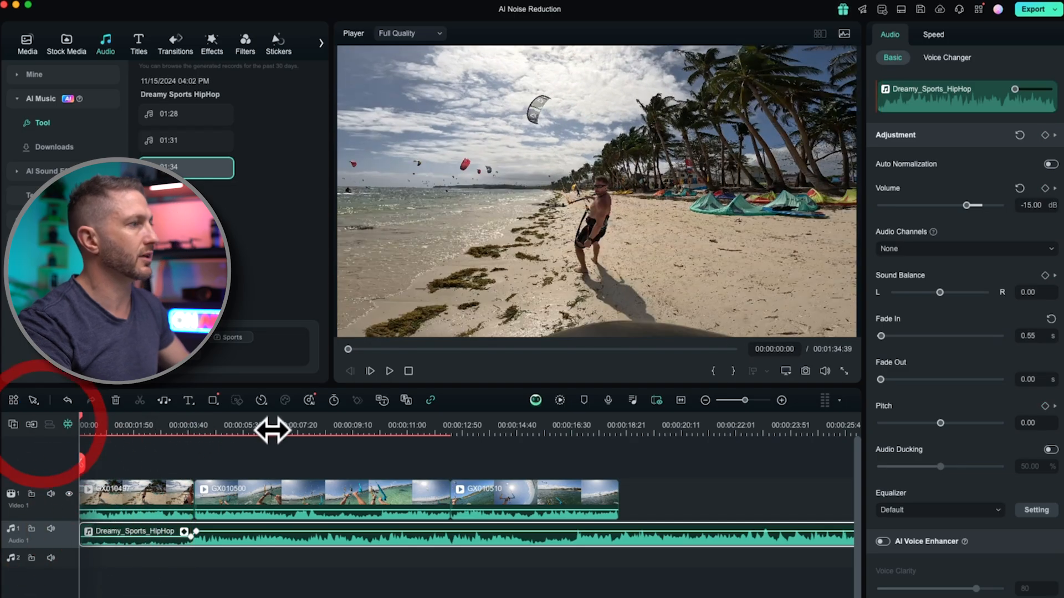
{"action": "left_click", "coordinate": [390, 371]}
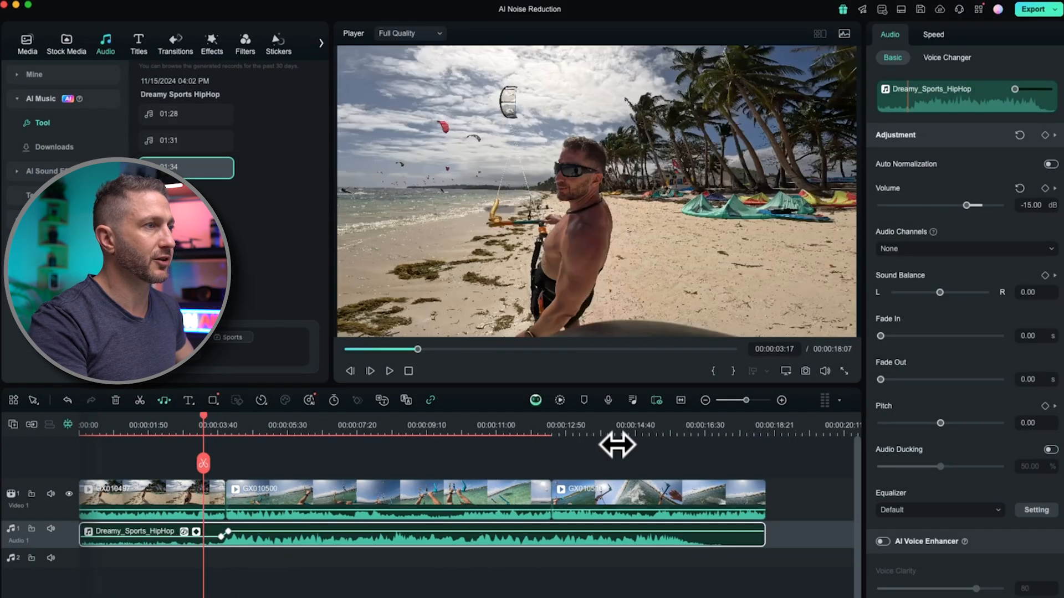
{"action": "mouse_move", "coordinate": [641, 442]}
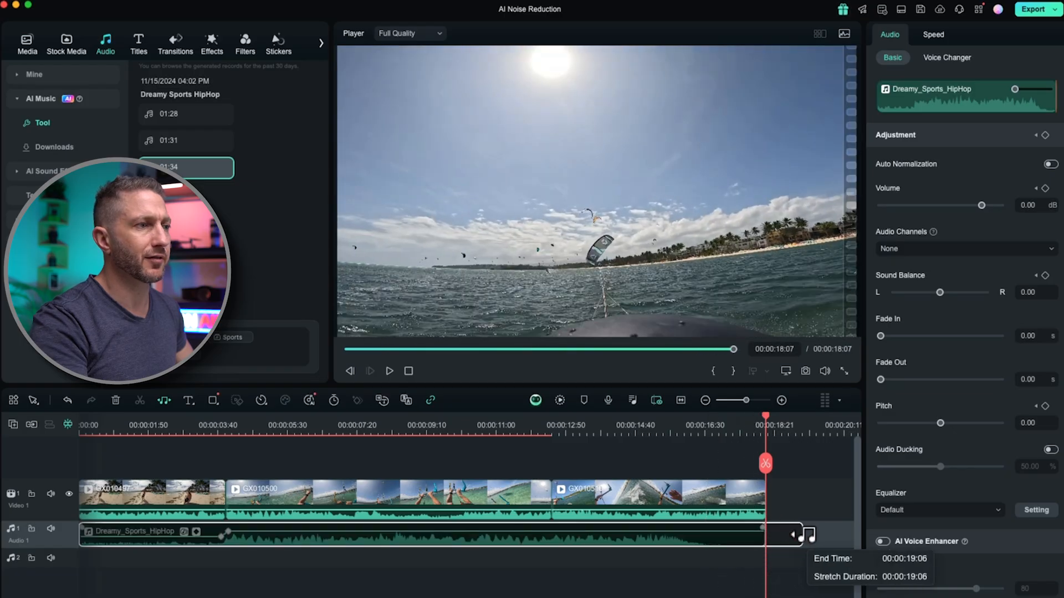
Drag the music clip's AI Audio Stretch handle toward the clips' end and review.
{"action": "left_click_drag", "start_coordinate": [786, 536], "coordinate": [804, 535]}
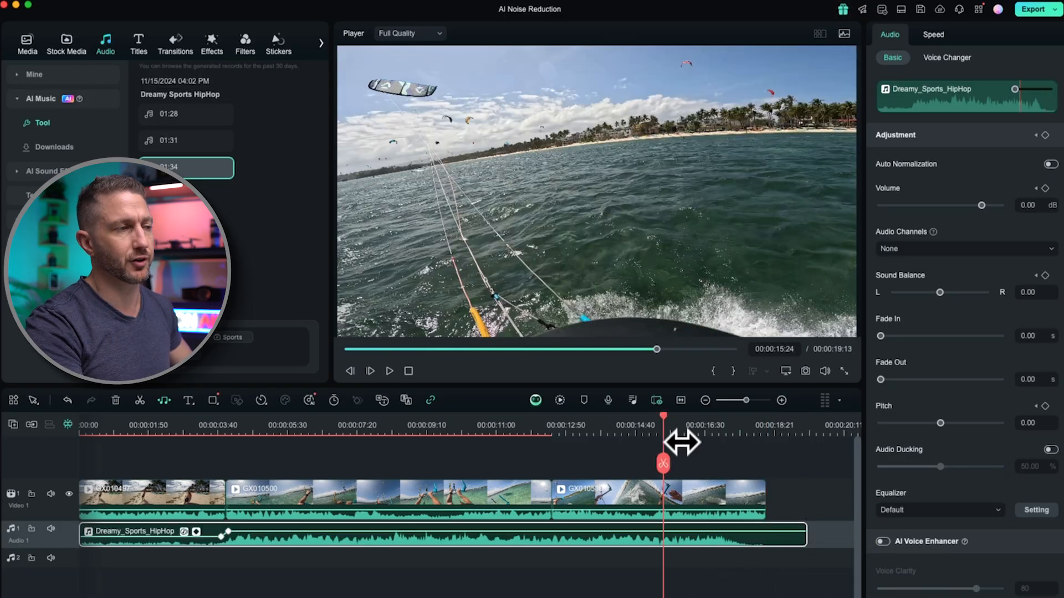
{"action": "left_click", "coordinate": [389, 371]}
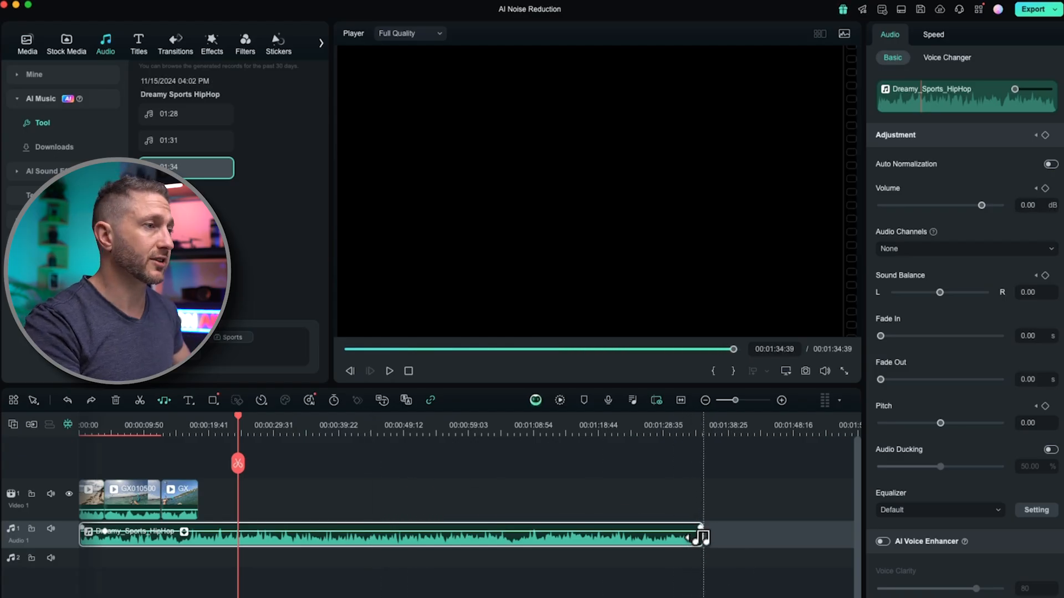
Stretch the Dreamy_Sports_HipHop music to end with the GX010510 clip.
{"action": "left_click_drag", "start_coordinate": [692, 538], "coordinate": [803, 536]}
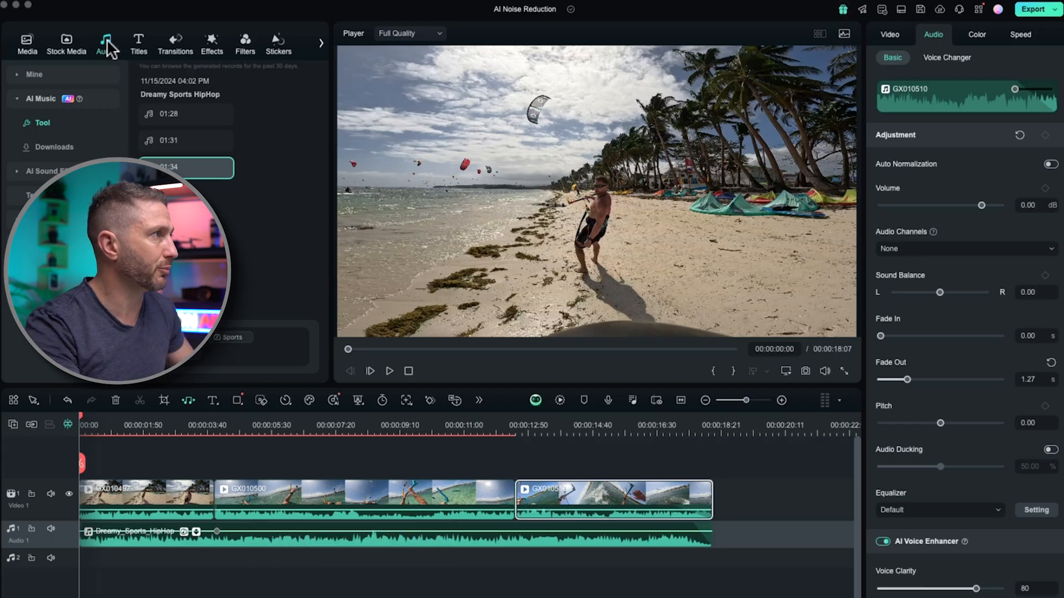
Generate a Dave text-to-speech voiceover: 'Tim times the powering up of his kite…'.
{"action": "left_click", "coordinate": [51, 147]}
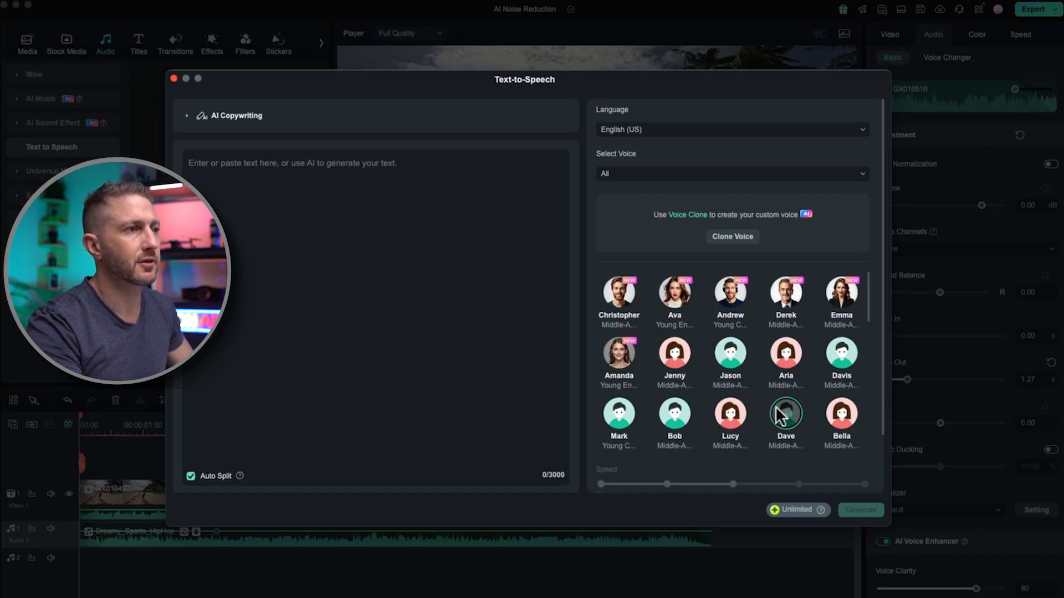
{"action": "left_click", "coordinate": [786, 413]}
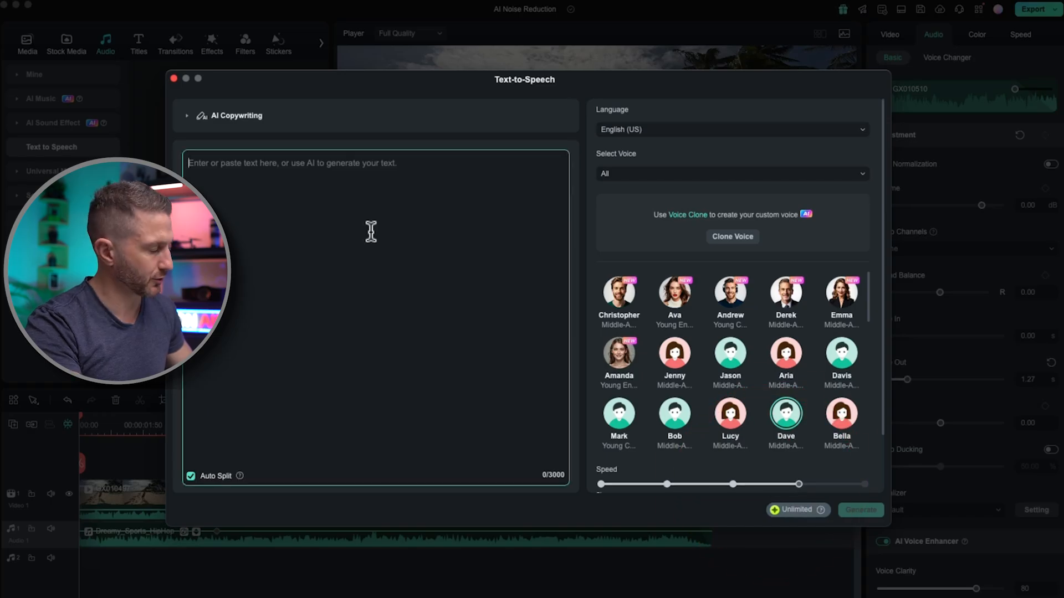
{"action": "type", "text": "Tim times the powering up of his kite just as he is hitting the wave, for maximum lift and hangtime"}
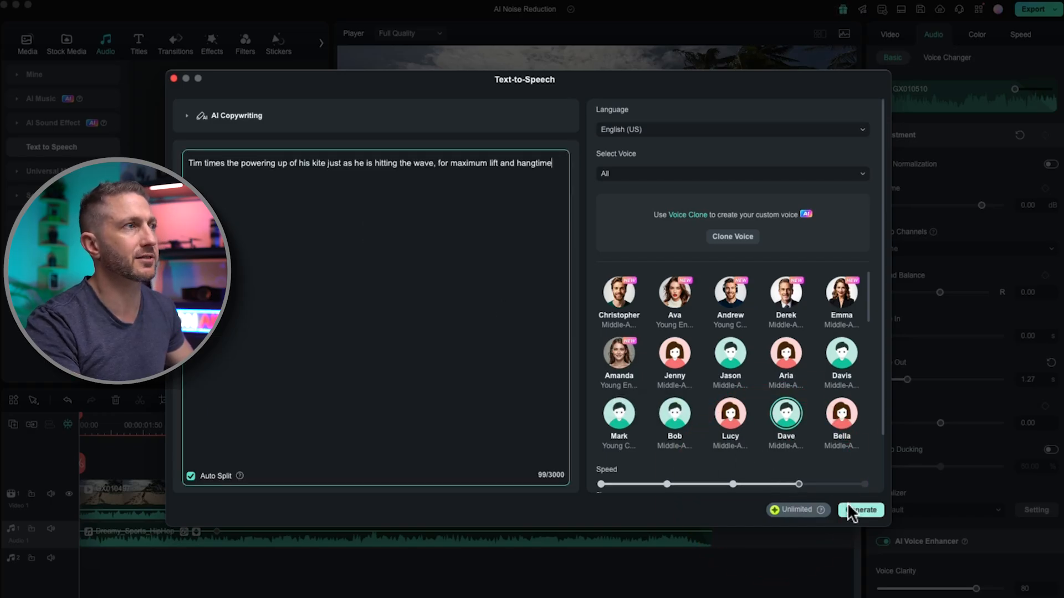
{"action": "left_click", "coordinate": [859, 509]}
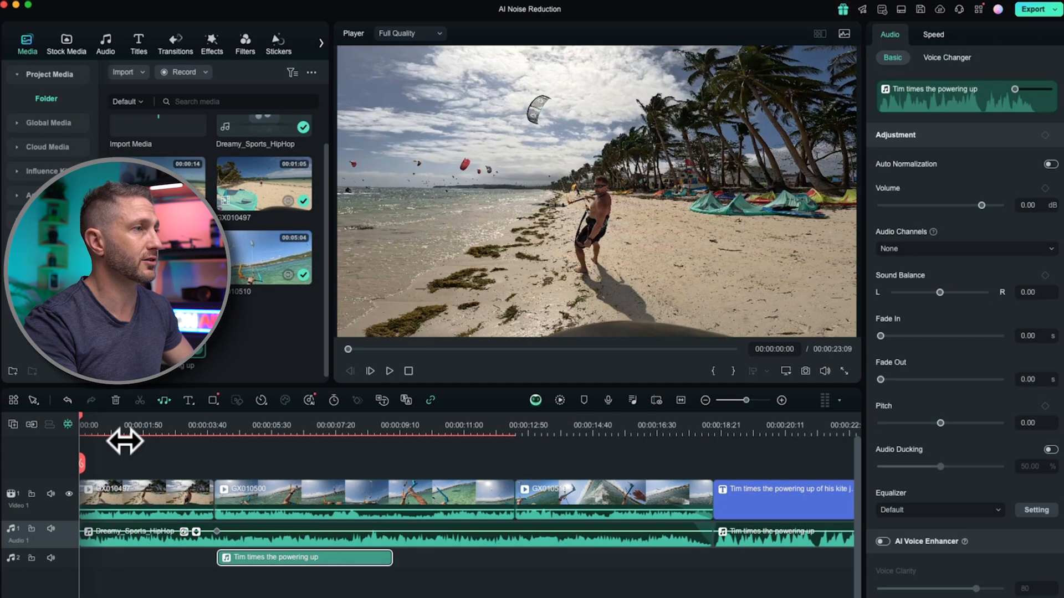
Remove the extra title and duplicate voiceover appended after the footage.
{"action": "left_click", "coordinate": [389, 371]}
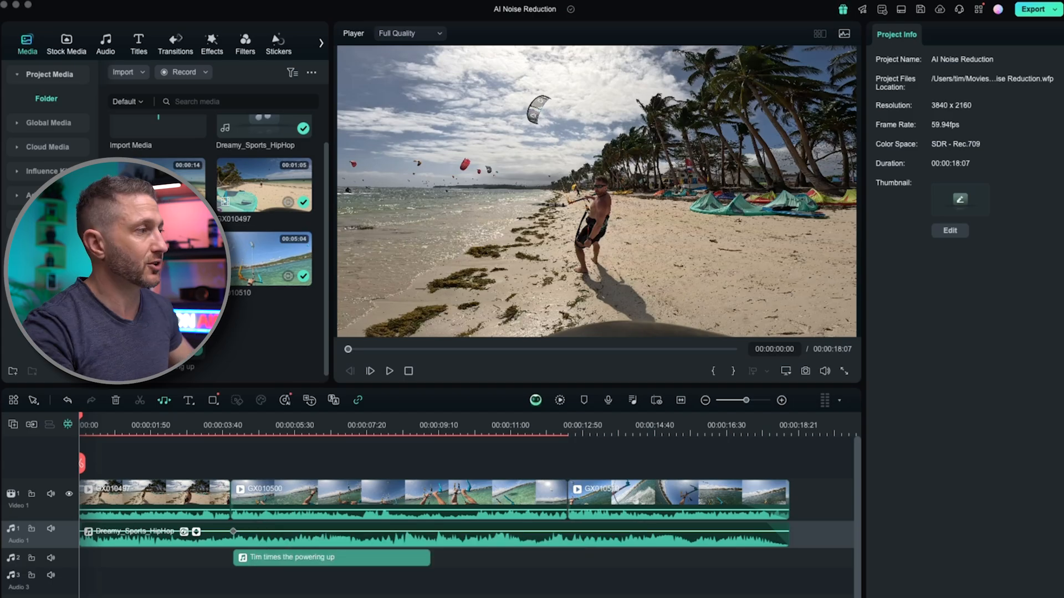
Run Speech-to-Text on the entire timeline sequence, generating caption titles.
{"action": "left_click", "coordinate": [153, 499]}
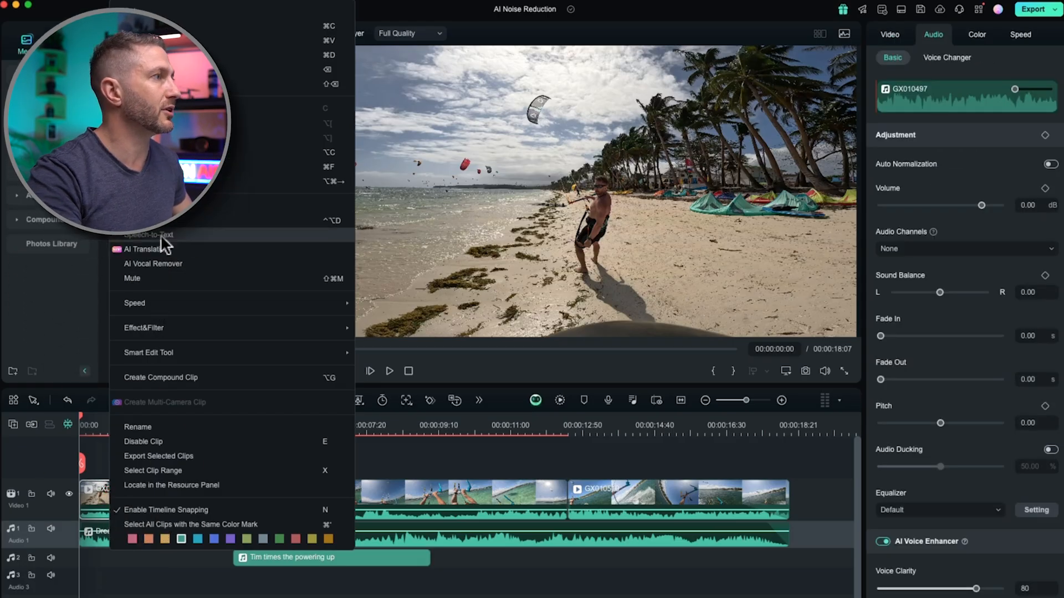
{"action": "left_click", "coordinate": [148, 235]}
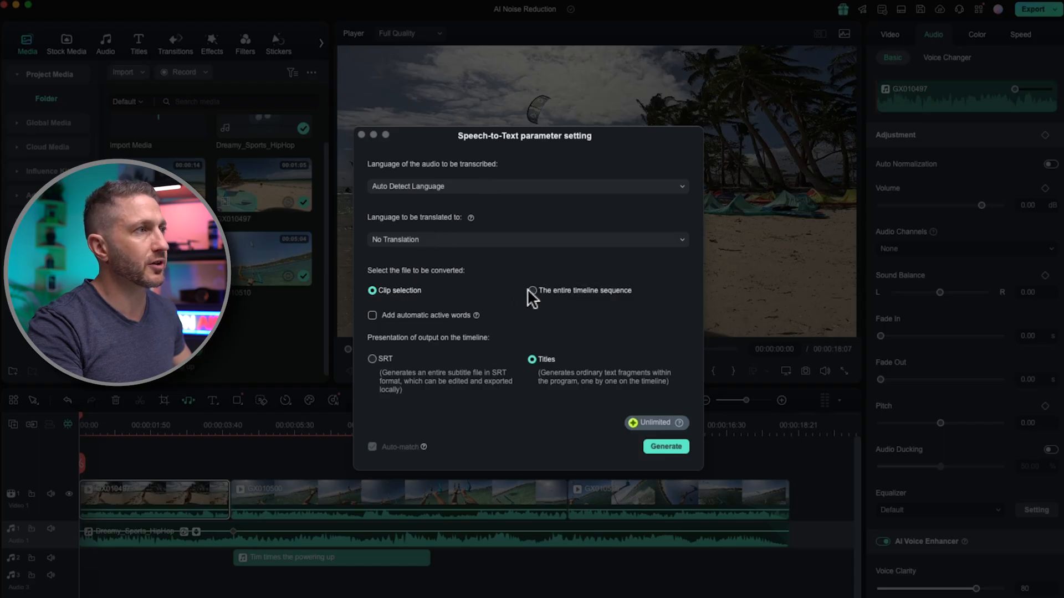
{"action": "left_click", "coordinate": [532, 291]}
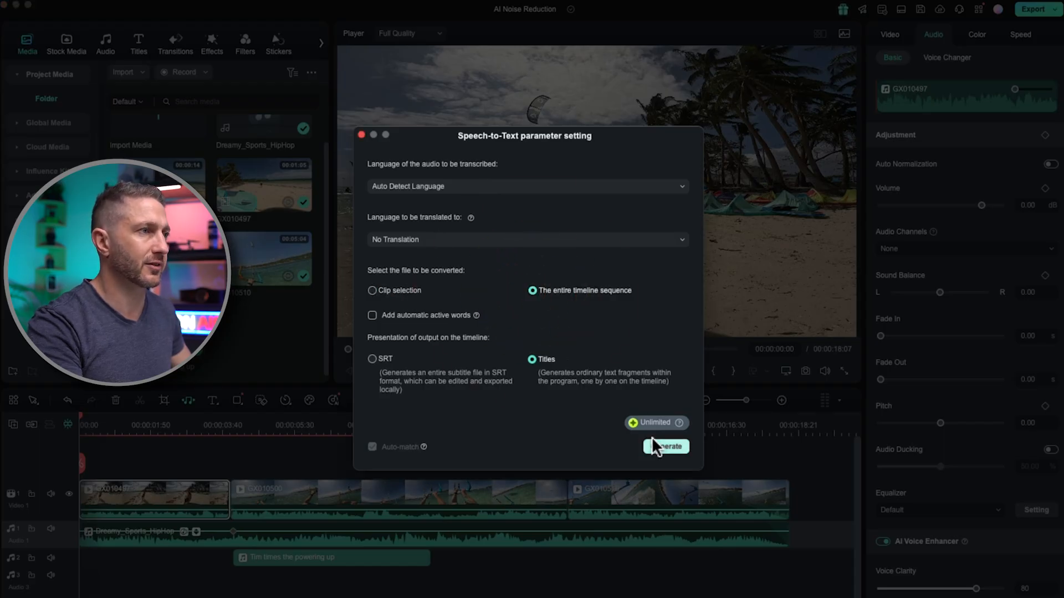
{"action": "left_click", "coordinate": [665, 446]}
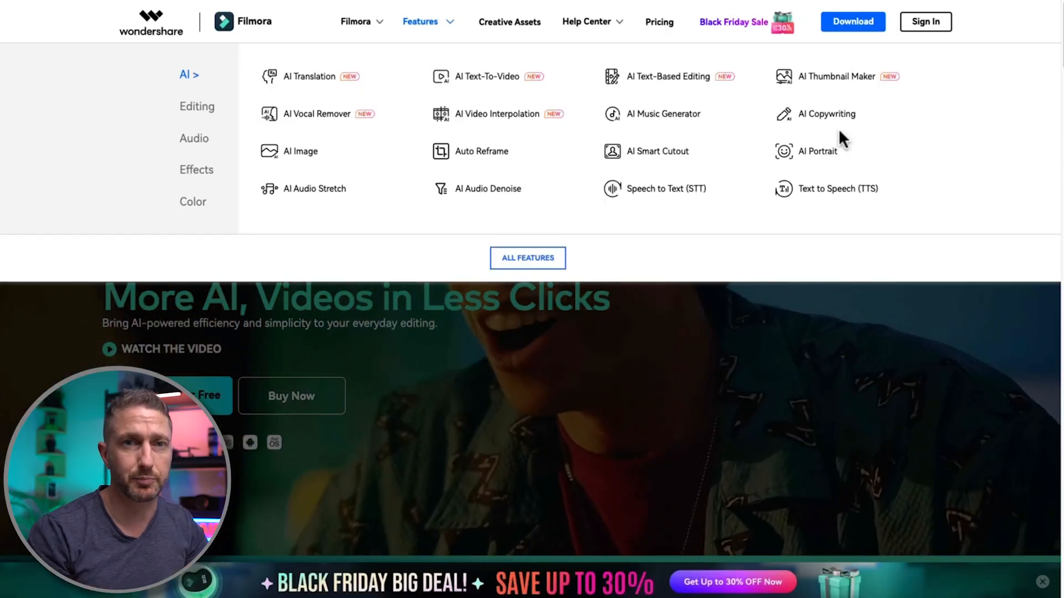
{"action": "mouse_move", "coordinate": [567, 156]}
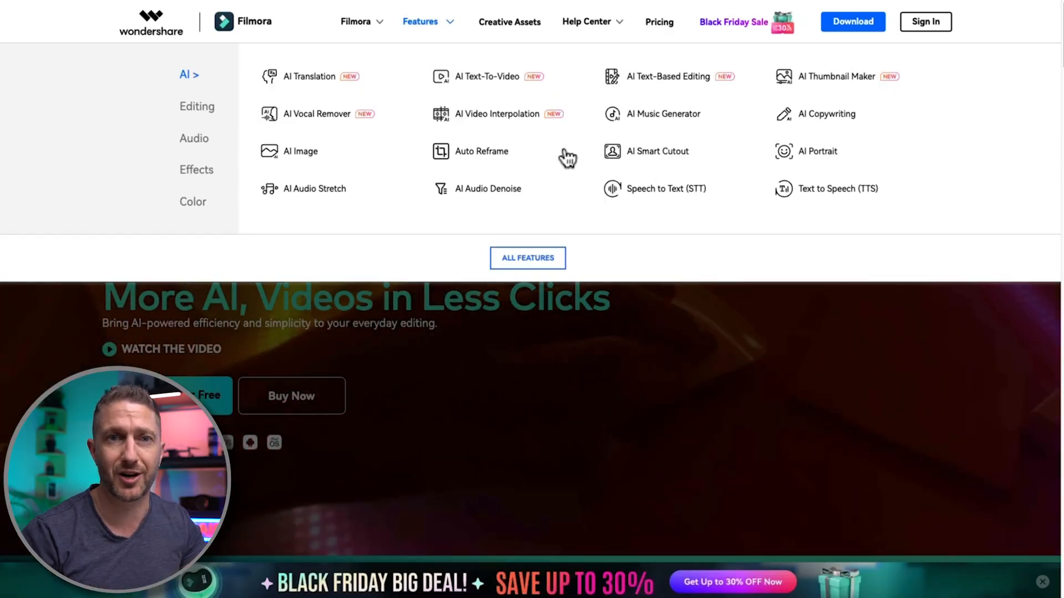